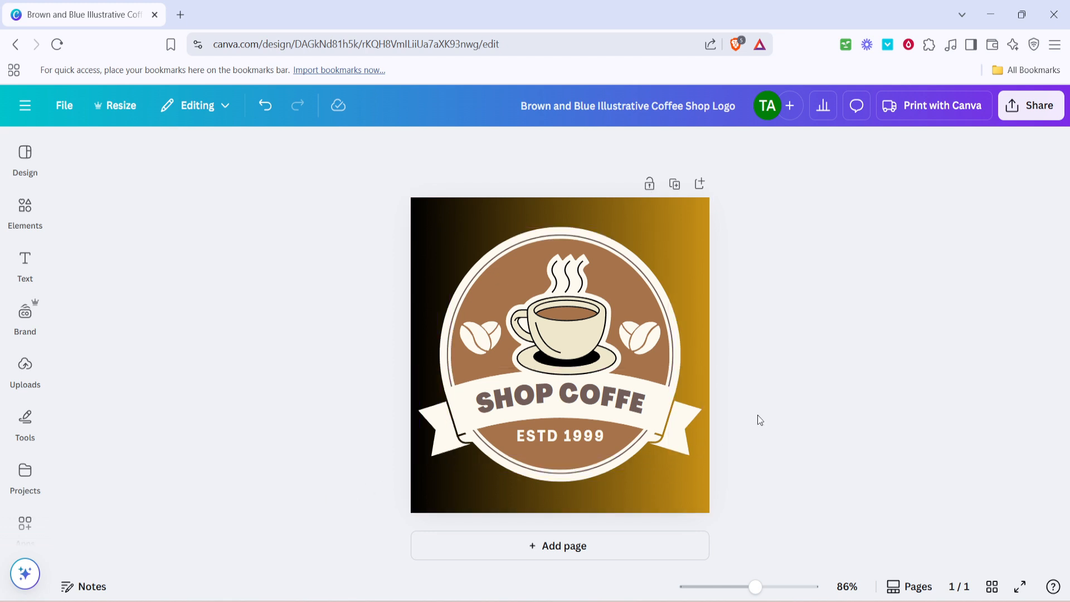
pyautogui.moveTo(1036, 92)
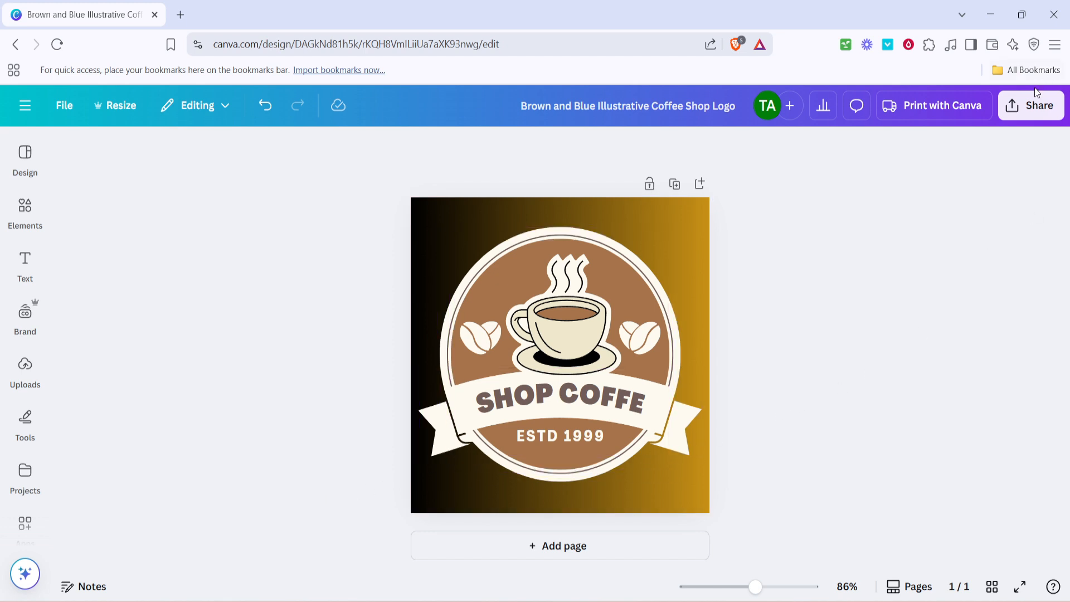
# - Open the Share panel for the coffee shop logo from the top toolbar
pyautogui.click(1037, 106)
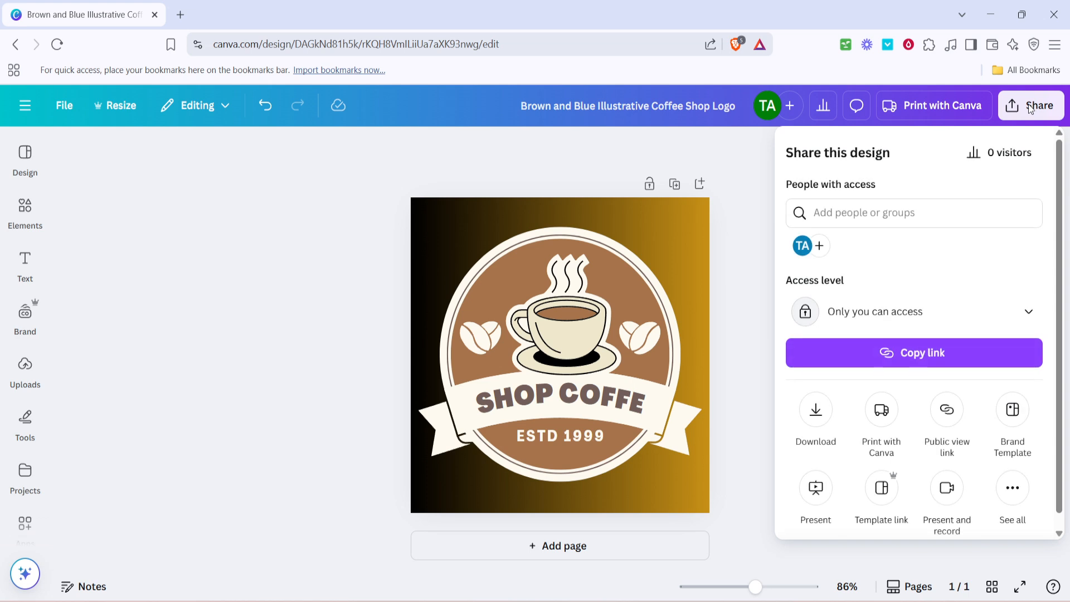
pyautogui.moveTo(904, 294)
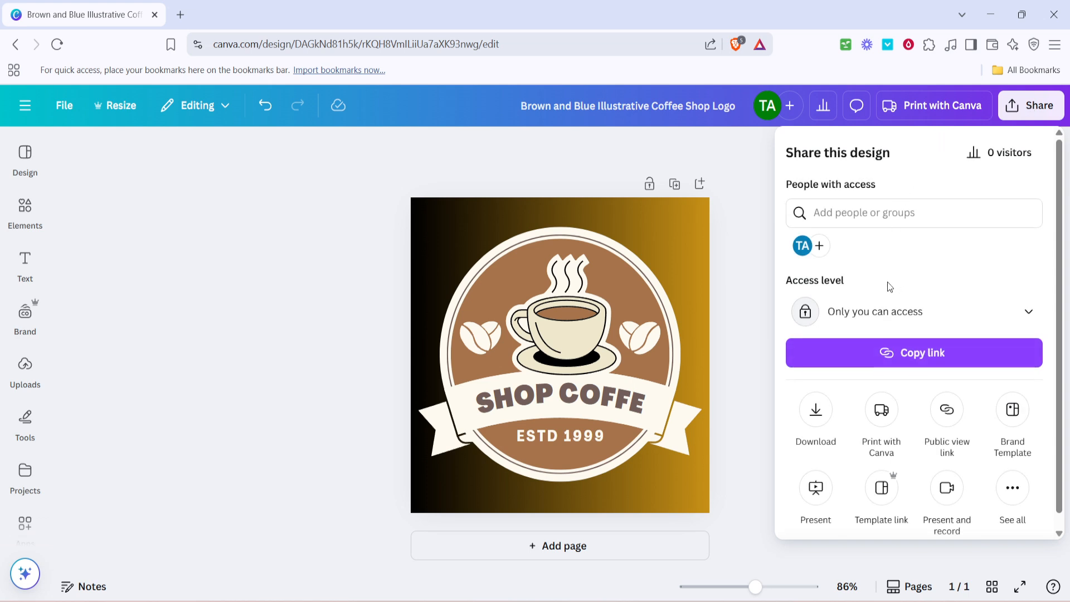
pyautogui.moveTo(876, 294)
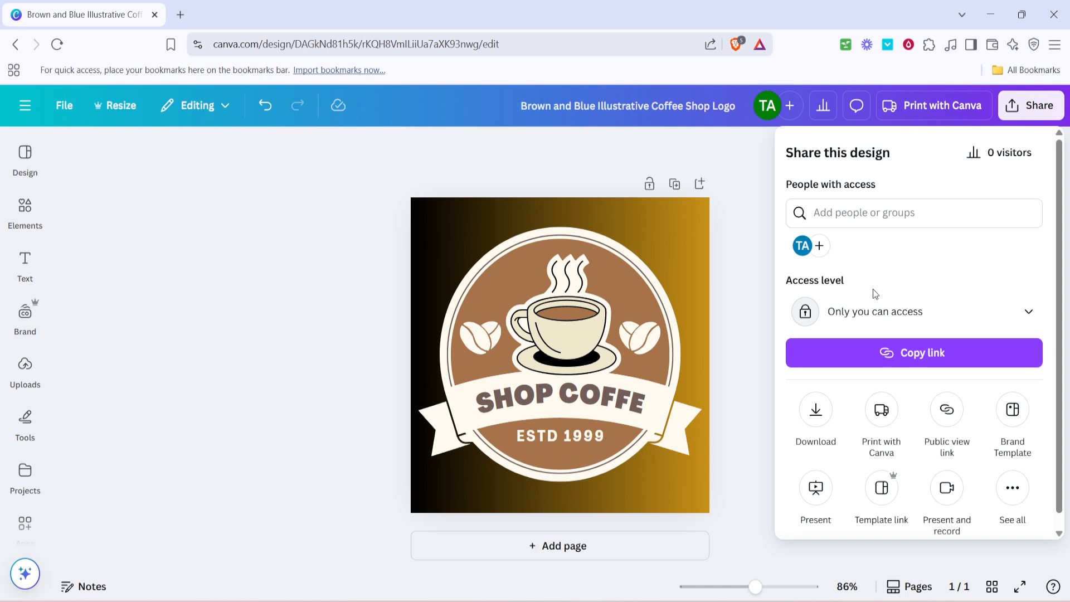
pyautogui.moveTo(873, 296)
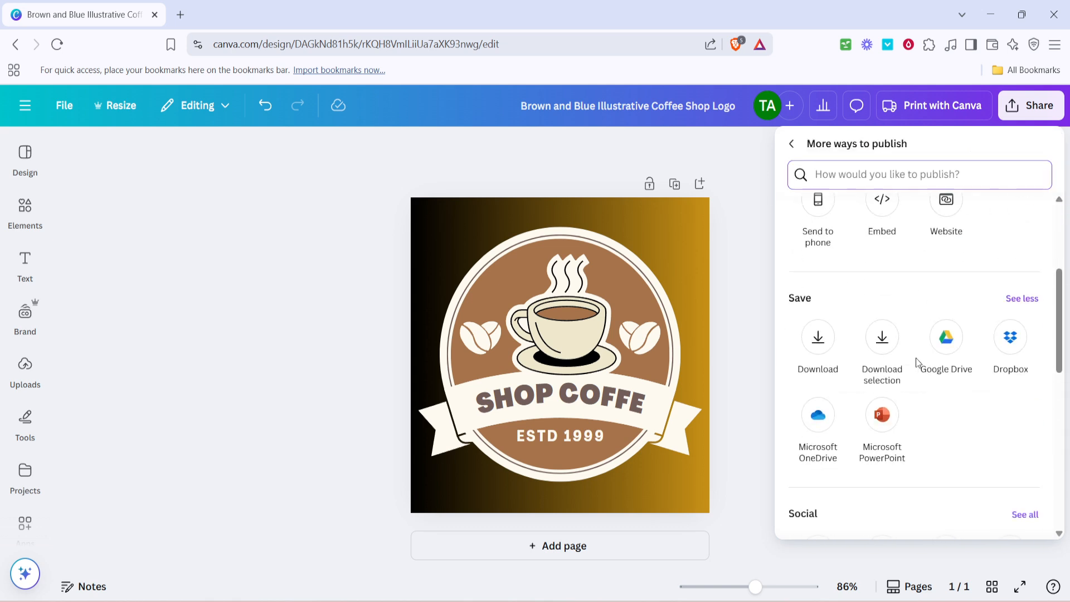
# - Scroll the full publishing options list down to the Social section
pyautogui.scroll(-3)
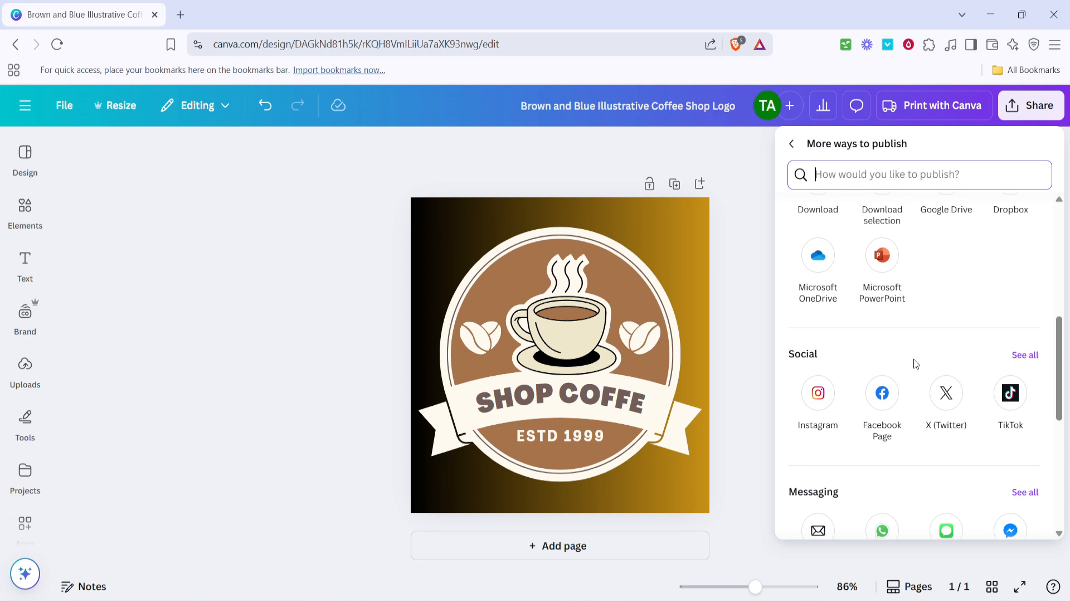
pyautogui.moveTo(914, 367)
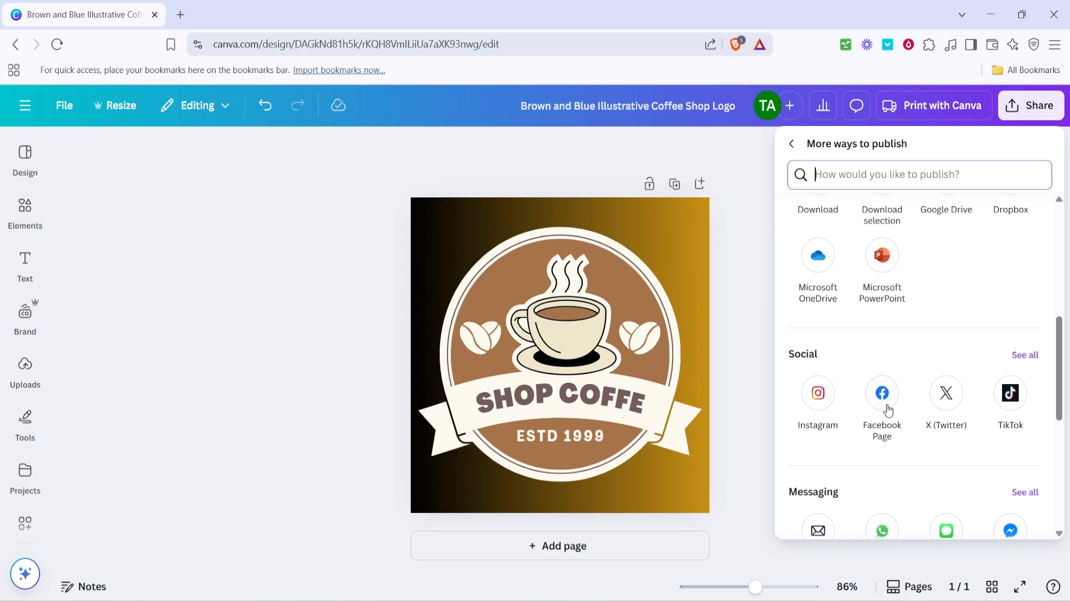
pyautogui.moveTo(818, 393)
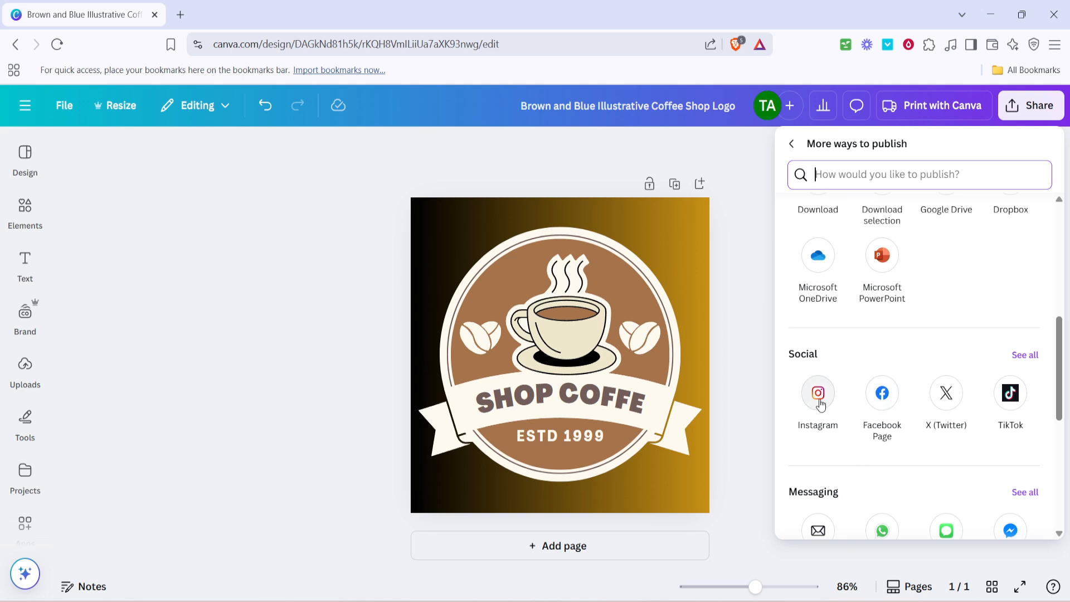
# - Share to Instagram with 'Immediately post from the mobile app' to get the QR code
pyautogui.click(818, 393)
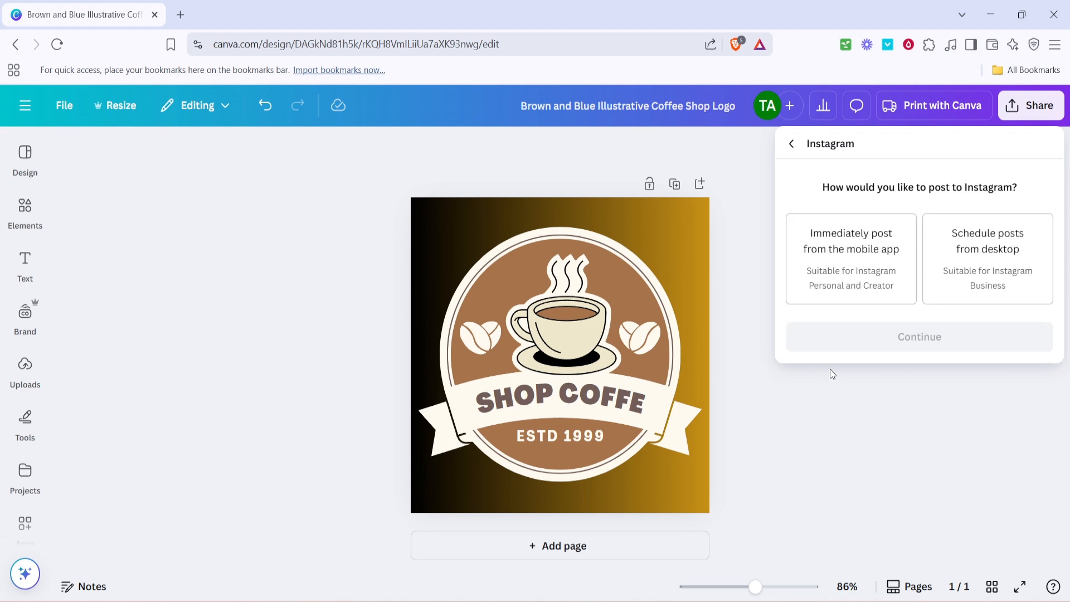
pyautogui.moveTo(819, 364)
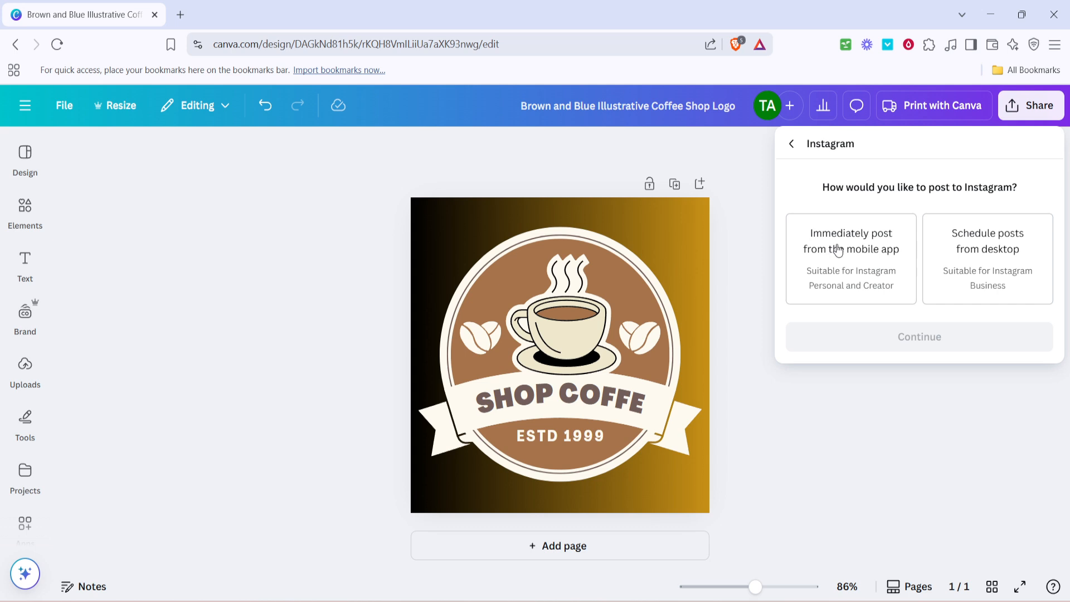
pyautogui.click(851, 259)
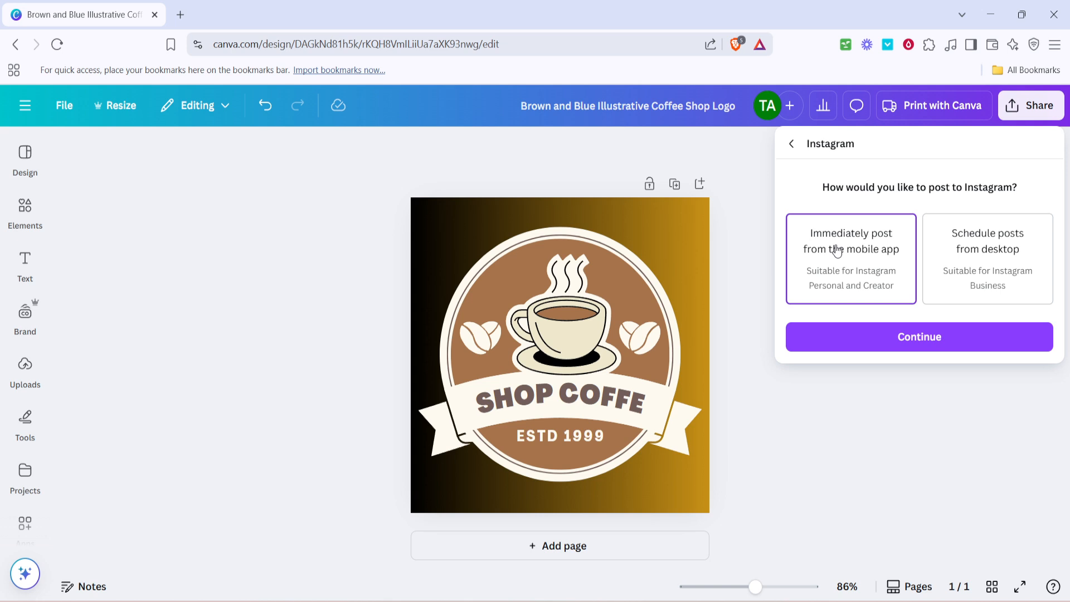
pyautogui.moveTo(893, 314)
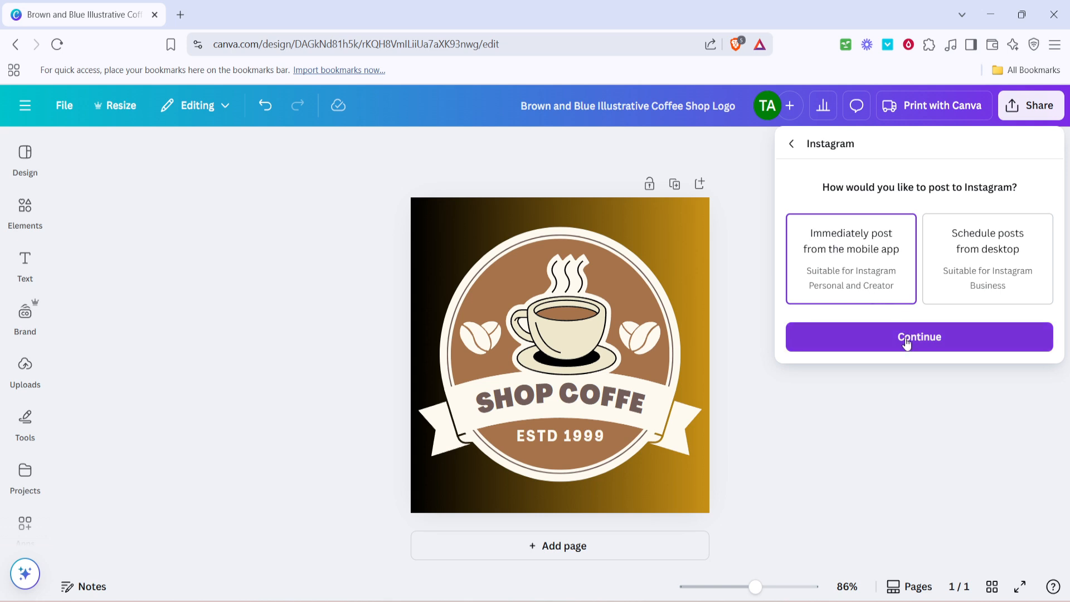
pyautogui.click(919, 337)
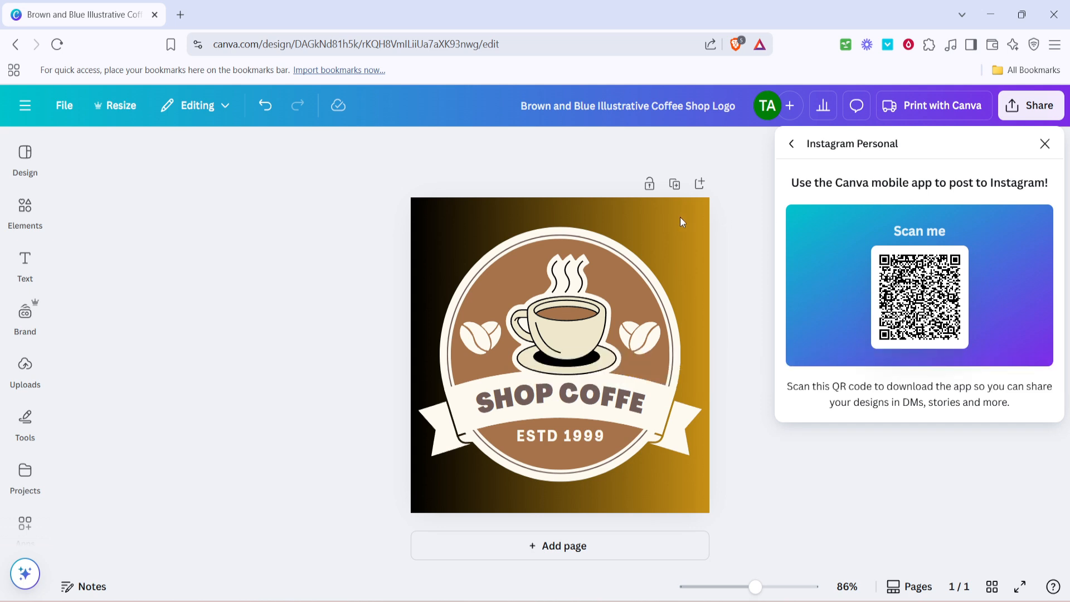
pyautogui.moveTo(688, 228)
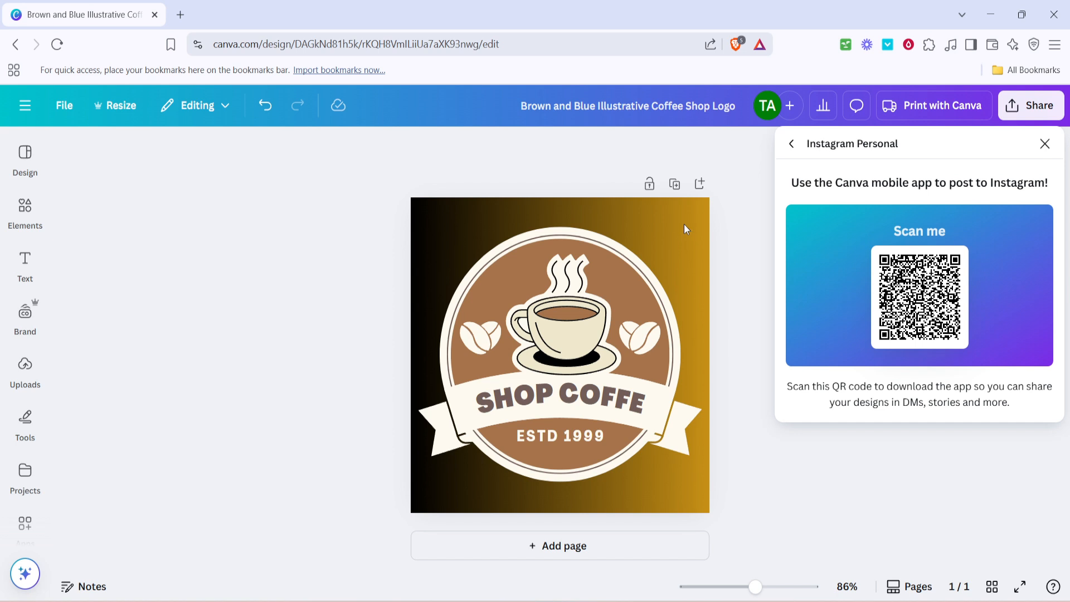
pyautogui.moveTo(683, 231)
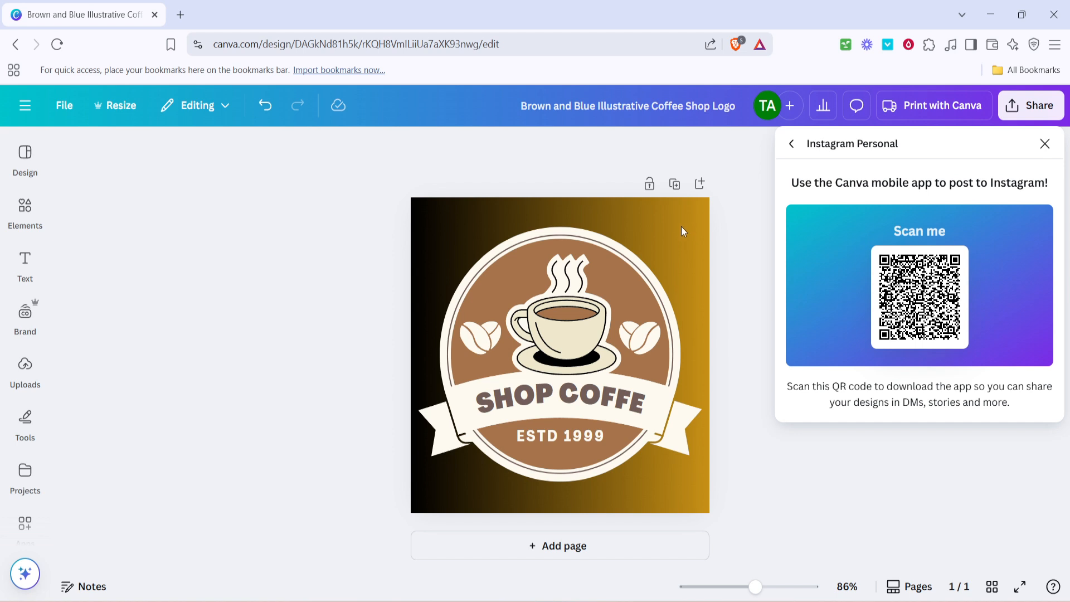
pyautogui.moveTo(804, 161)
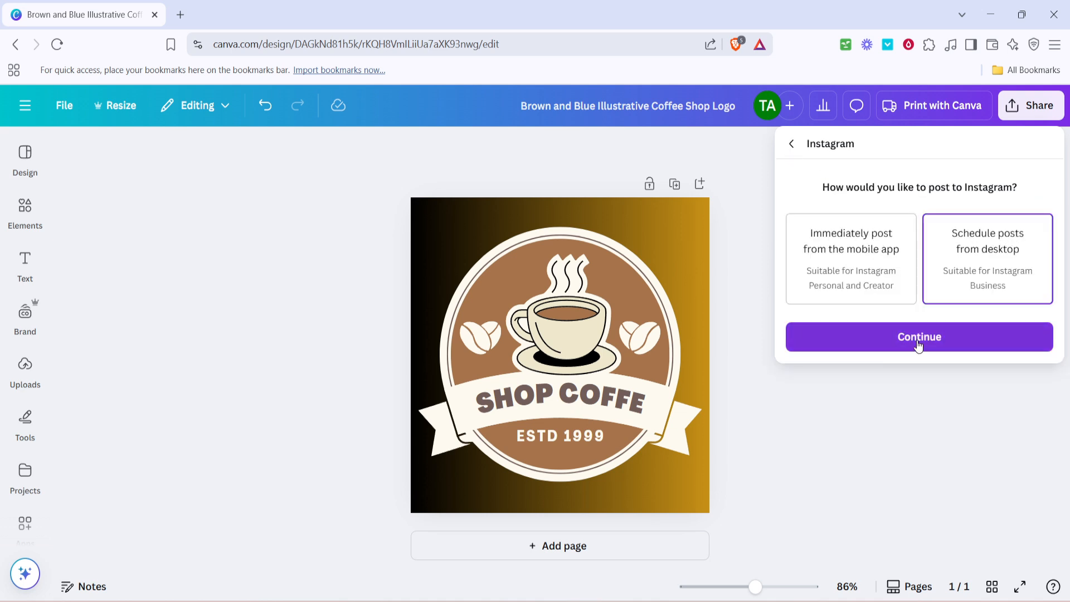
# - Continue with 'Schedule posts from desktop' to reach the Connect Instagram Business steps
pyautogui.click(918, 337)
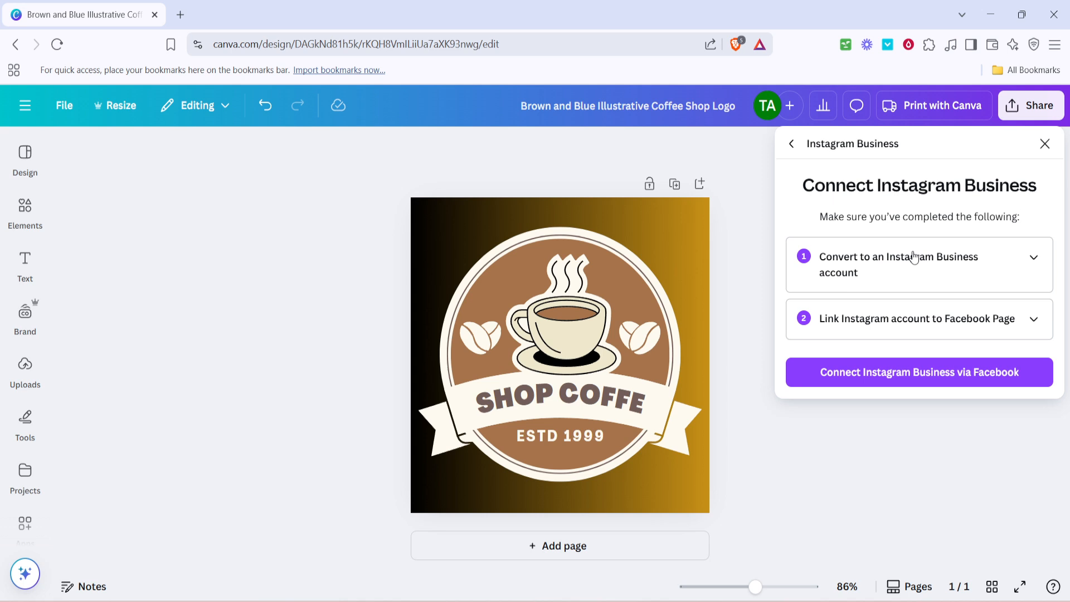
pyautogui.moveTo(906, 261)
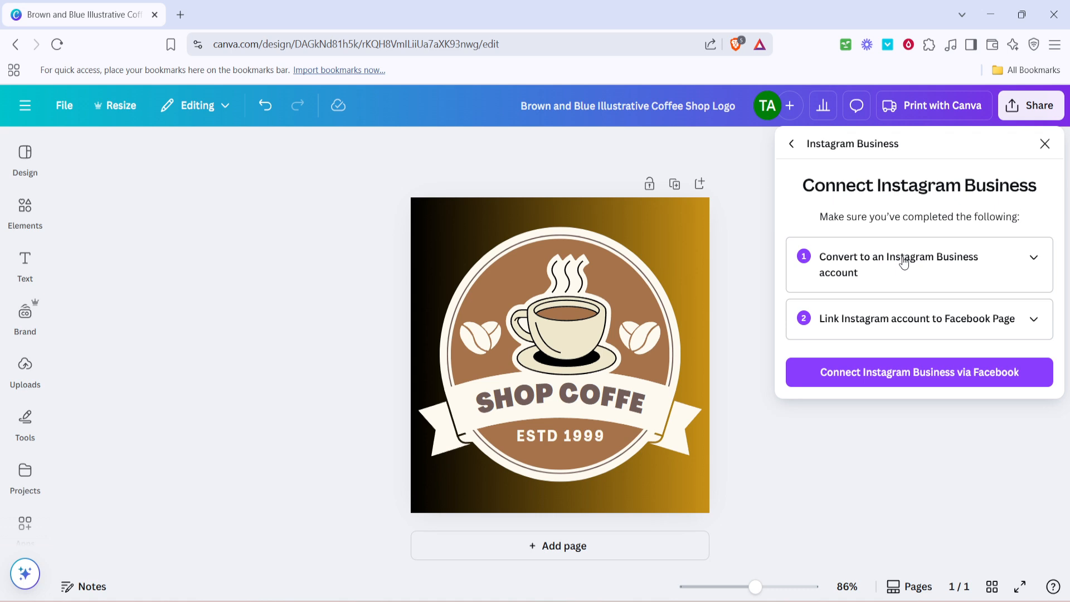
pyautogui.moveTo(886, 322)
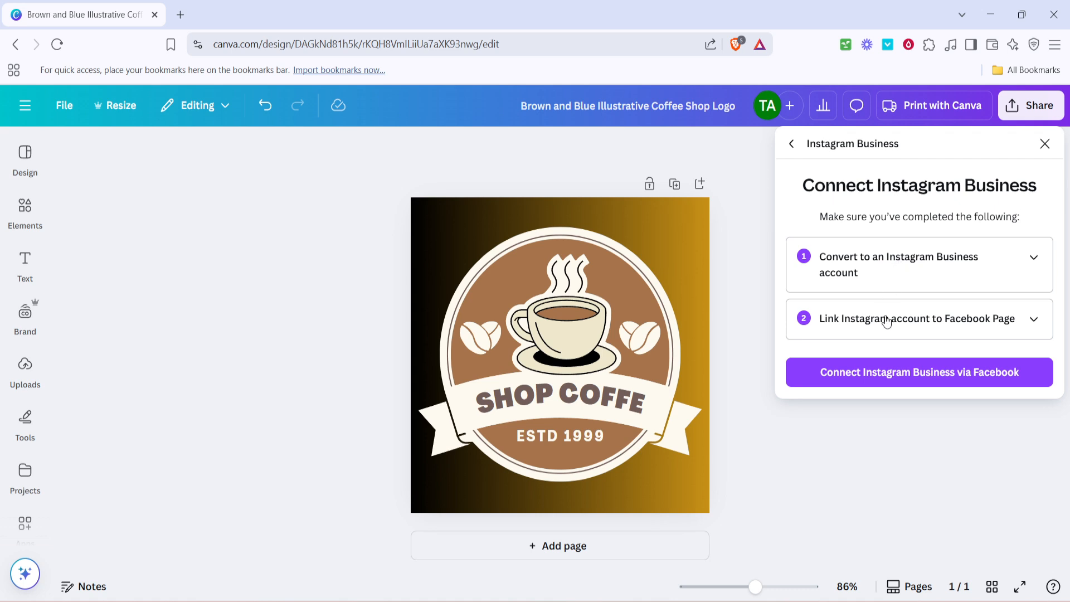
pyautogui.moveTo(900, 254)
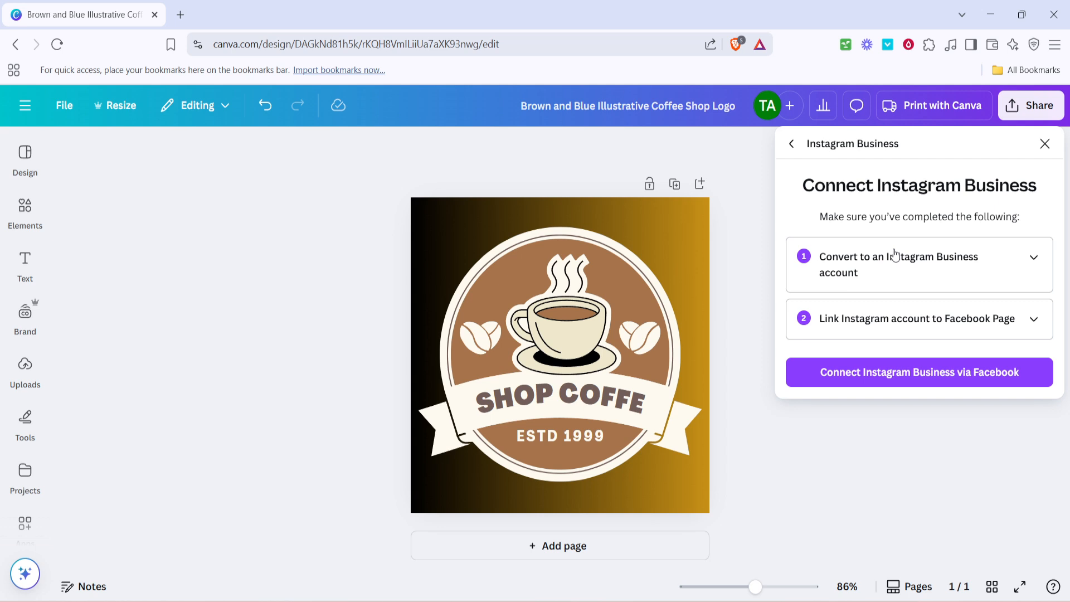
pyautogui.moveTo(894, 256)
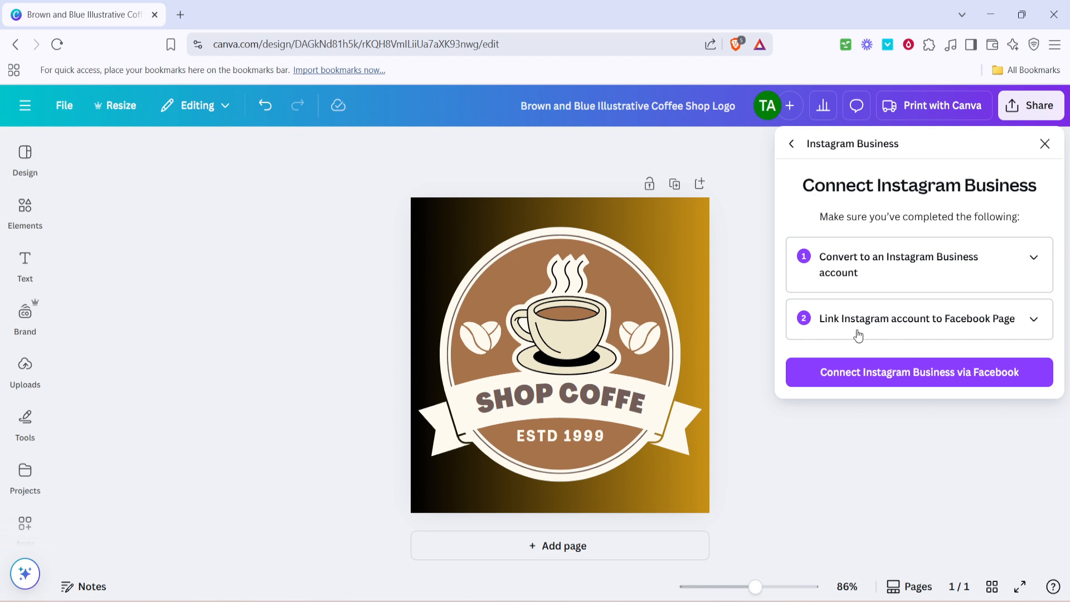
pyautogui.moveTo(909, 429)
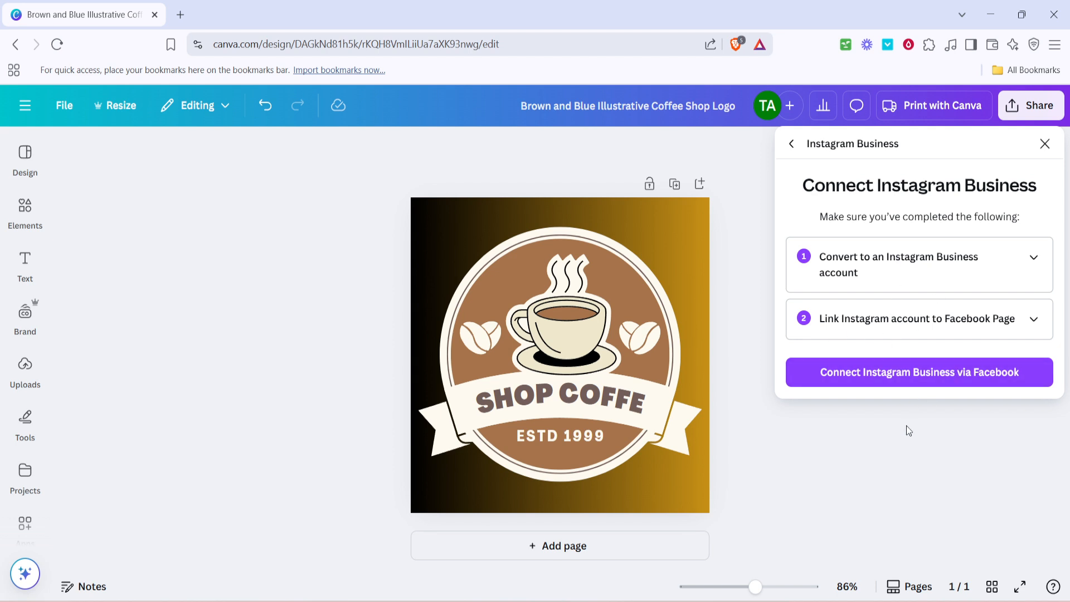
# - Close the Instagram Business connection steps, leaving only the logo in the editor
pyautogui.click(1045, 144)
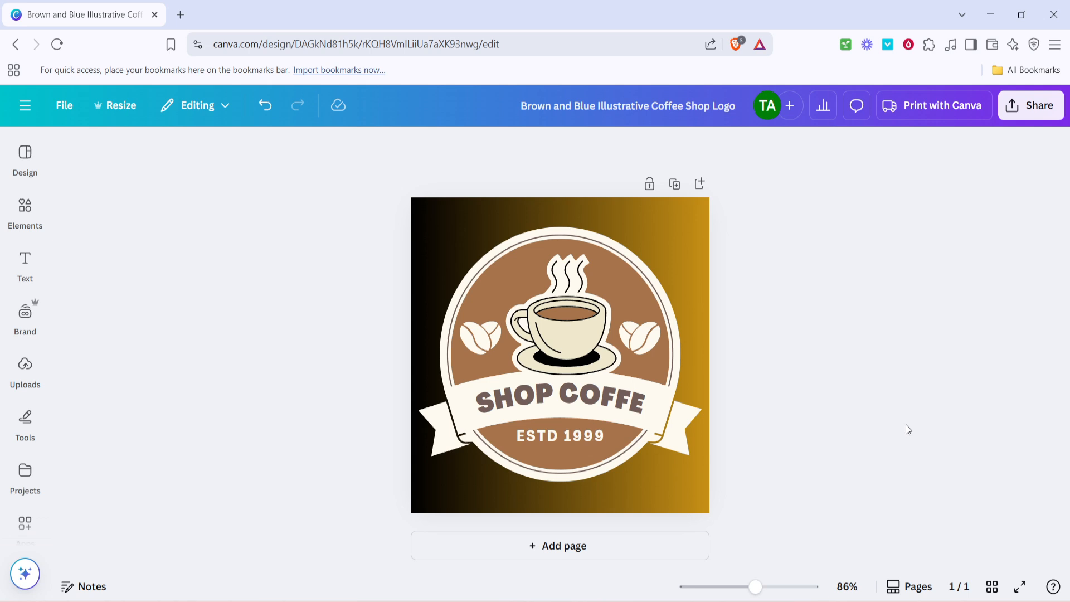
pyautogui.moveTo(901, 422)
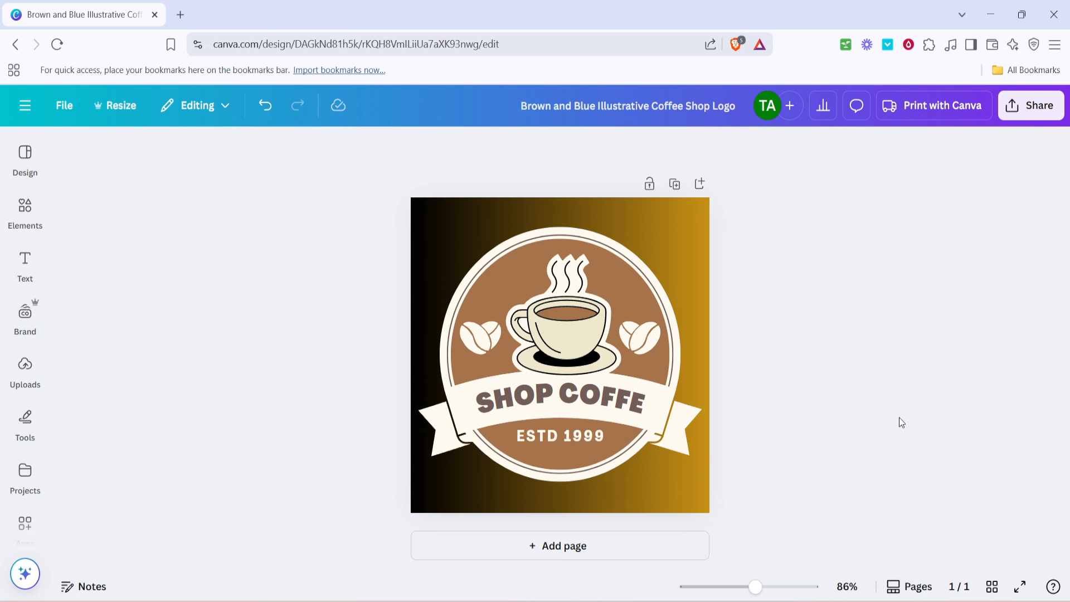